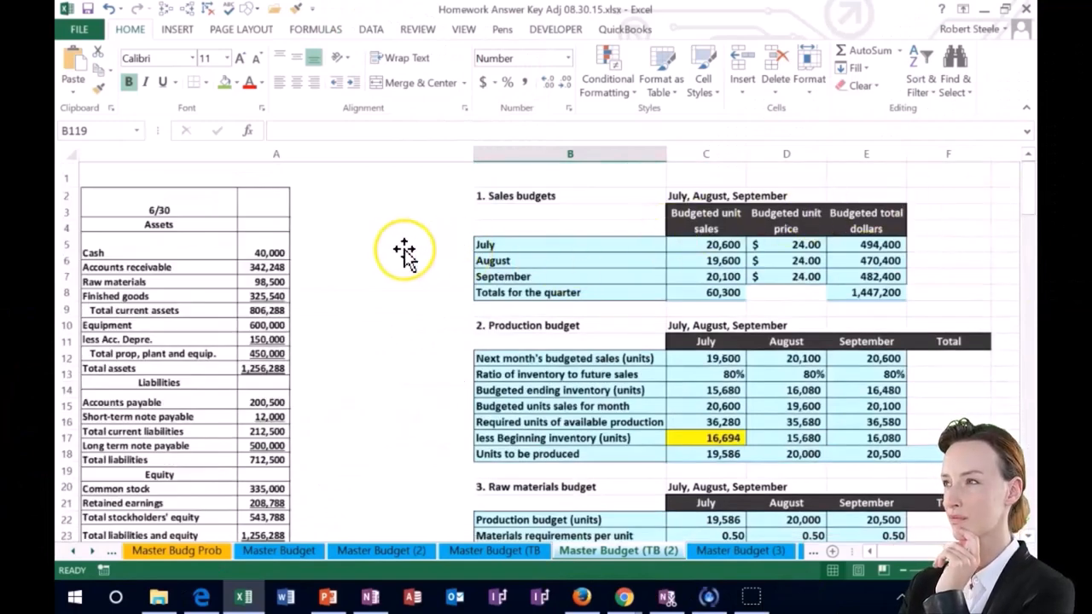
Scroll down past the completed budgets to the blank Budgeted Income Statement table
scroll("down", 3)
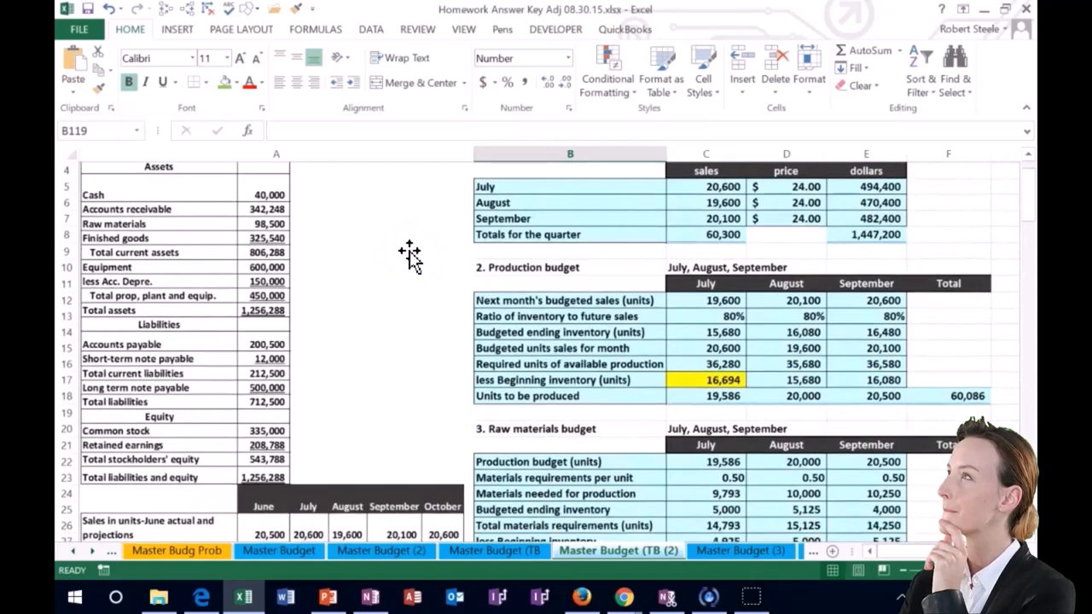
scroll("down", 3)
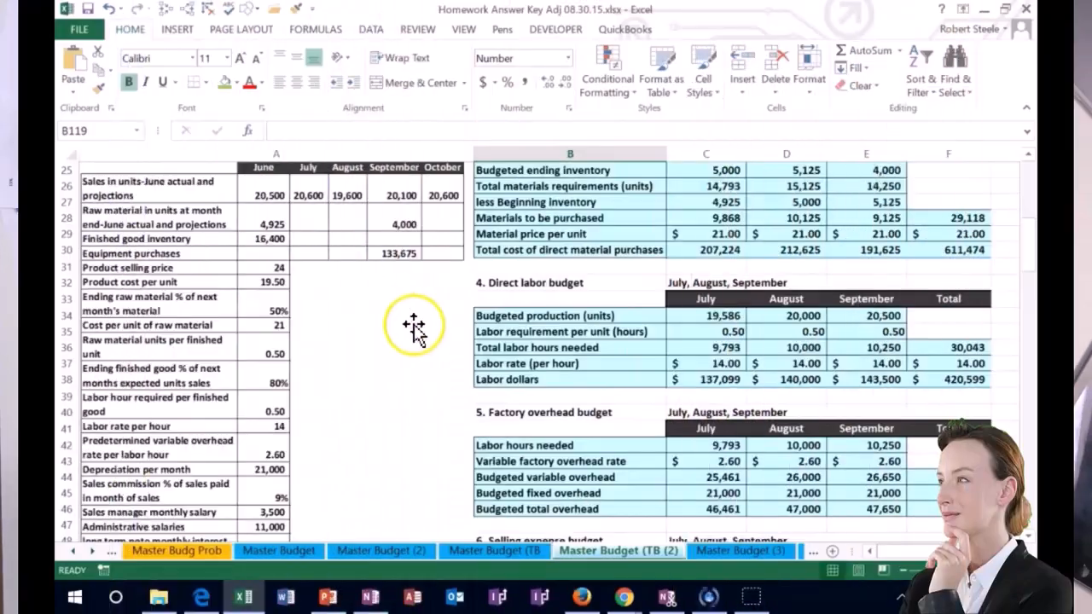
scroll("down", 3)
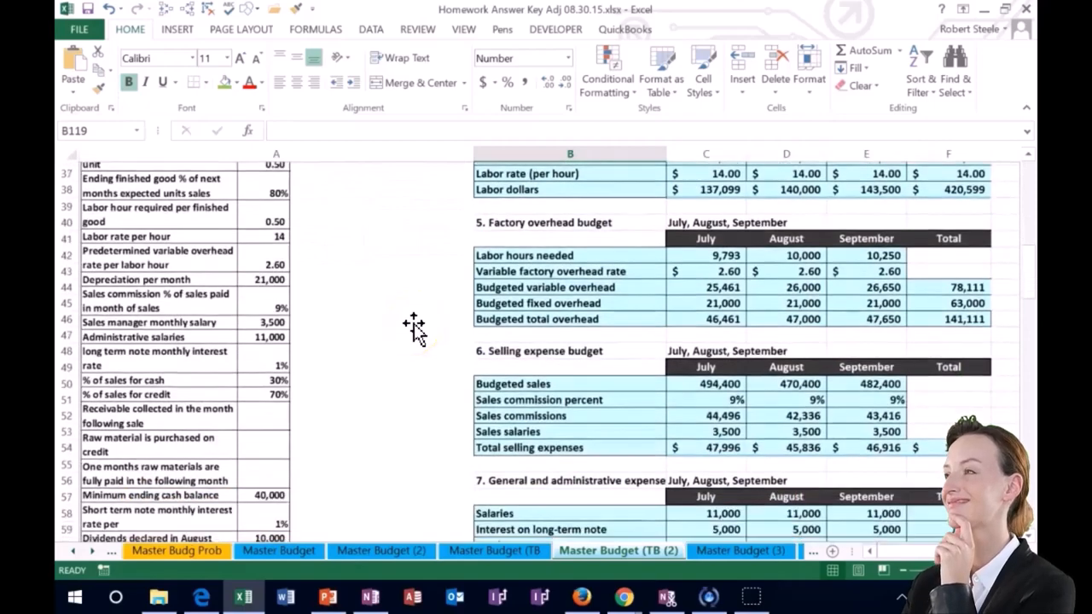
scroll("down", 3)
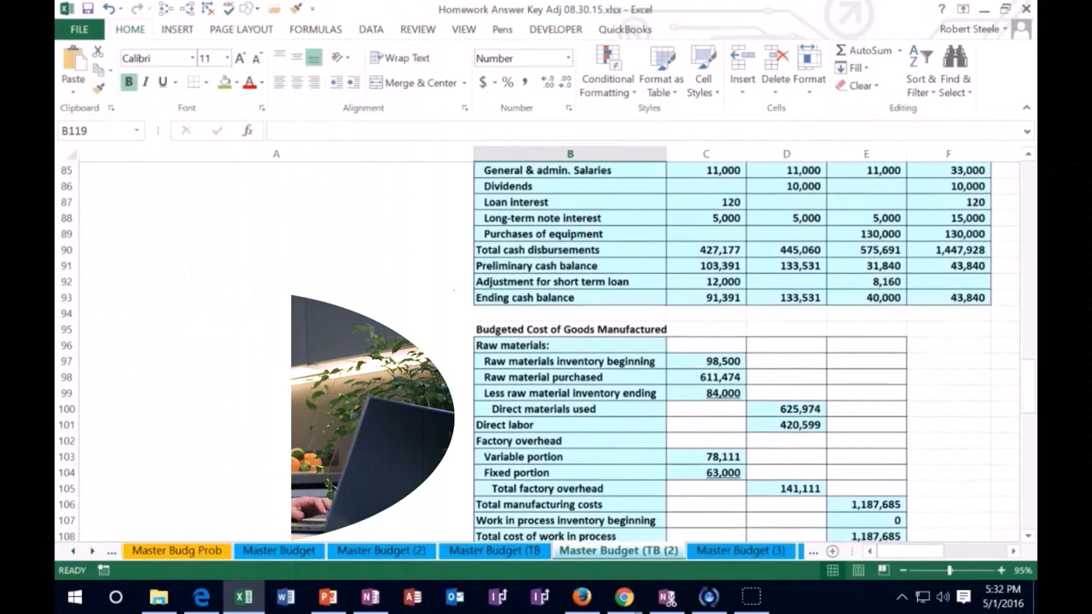
scroll("down", 3)
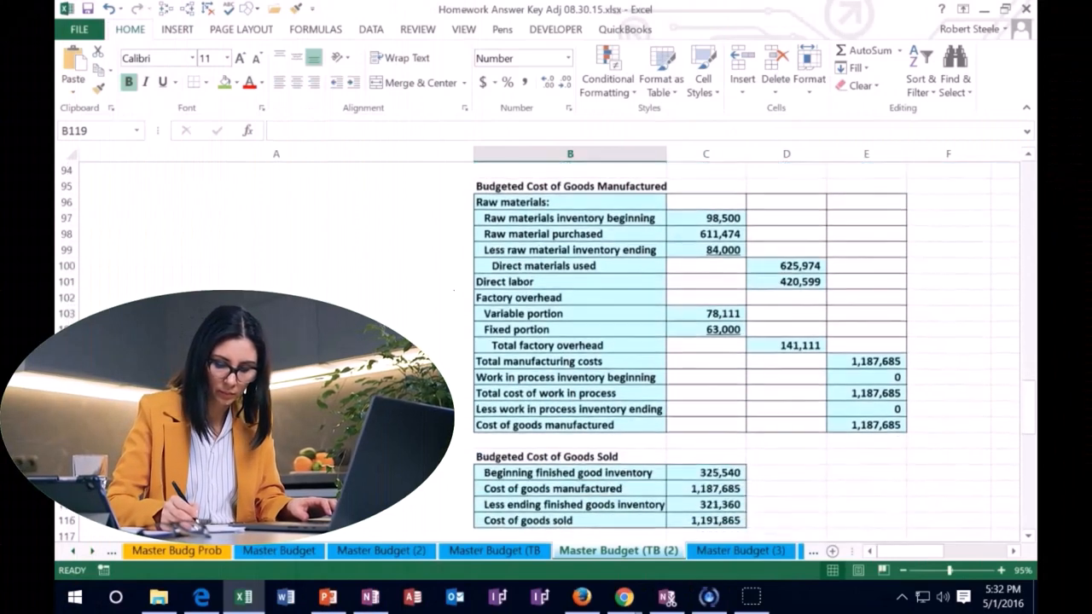
scroll("down", 3)
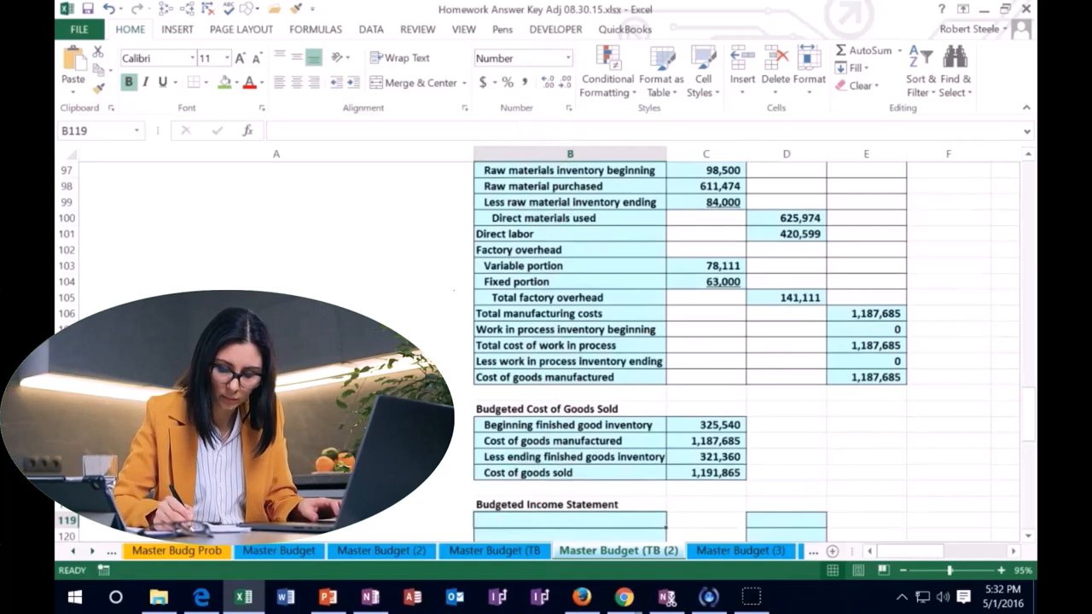
scroll("down", 3)
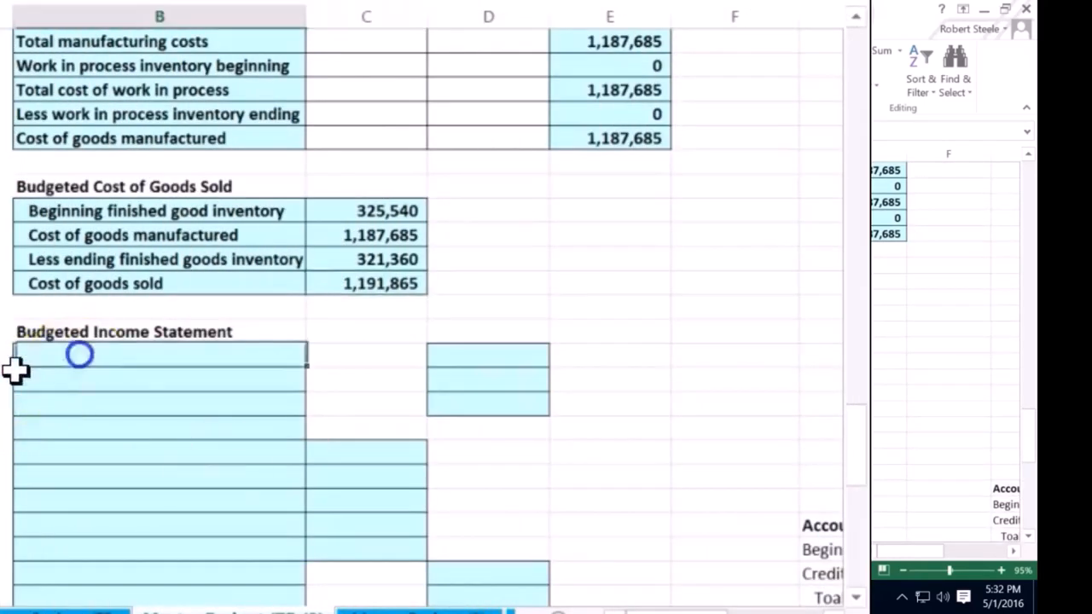
Label the first income statement row Sales and begin linking it to 1,447,200 total sales
scroll("down", 3)
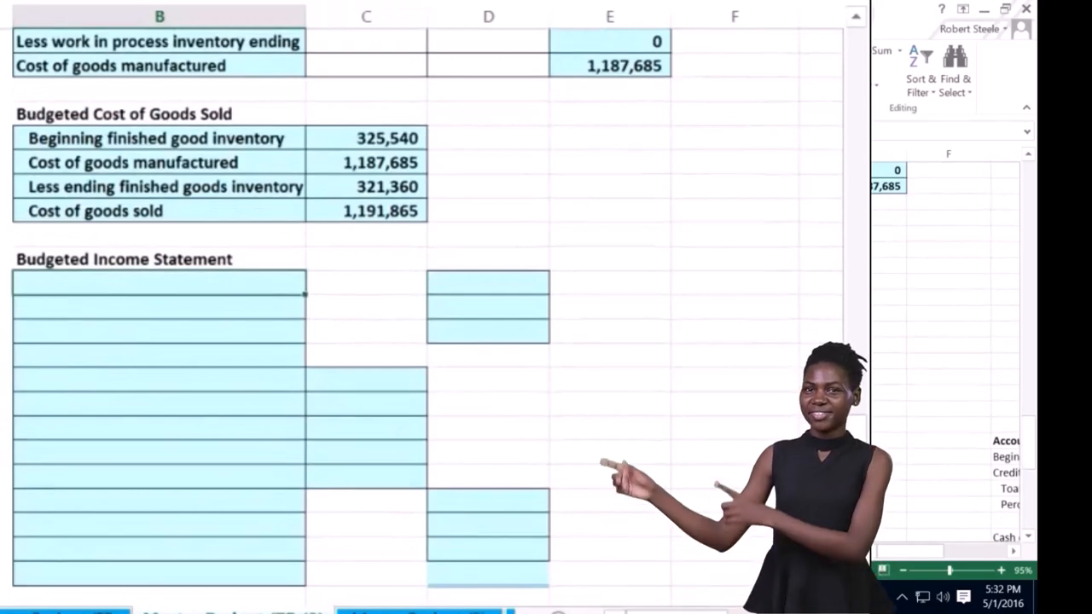
type("Sales")
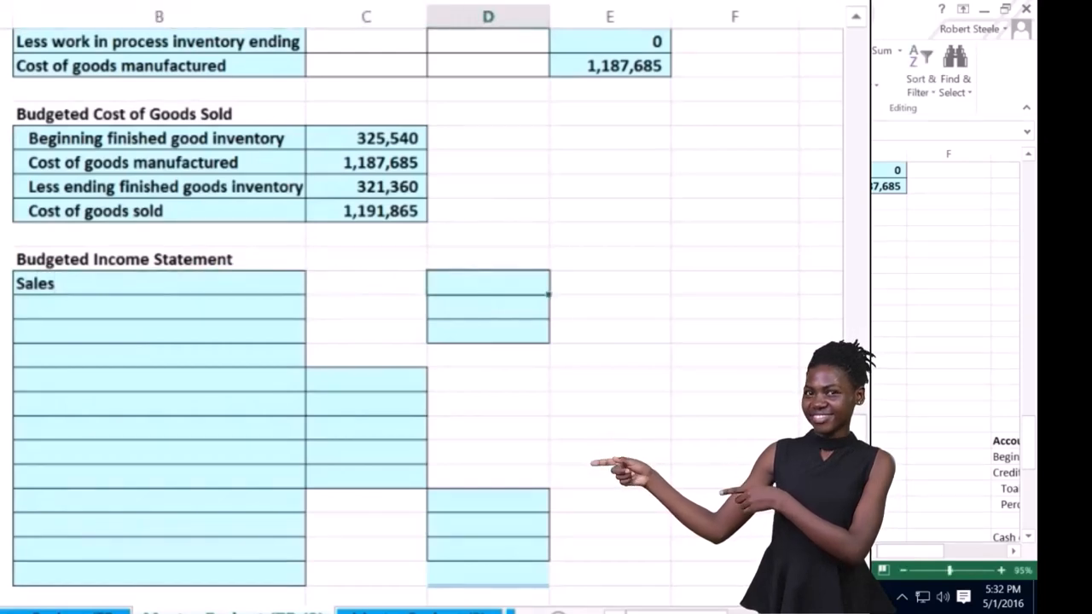
type("=")
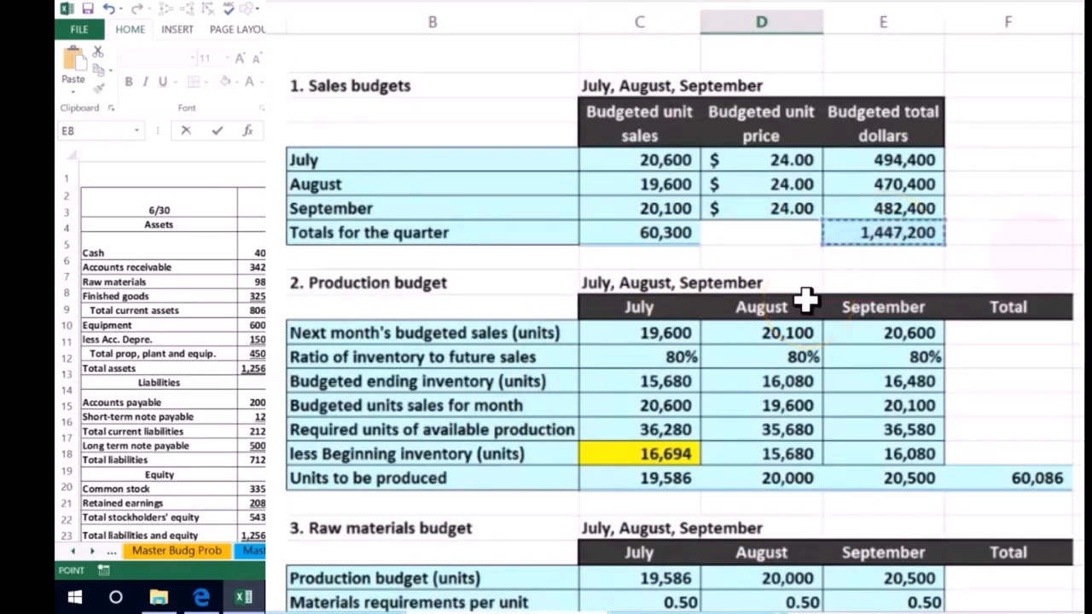
Confirm the Sales link and add a Cost of goods sold line linked to 1,191,865
scroll("down", 3)
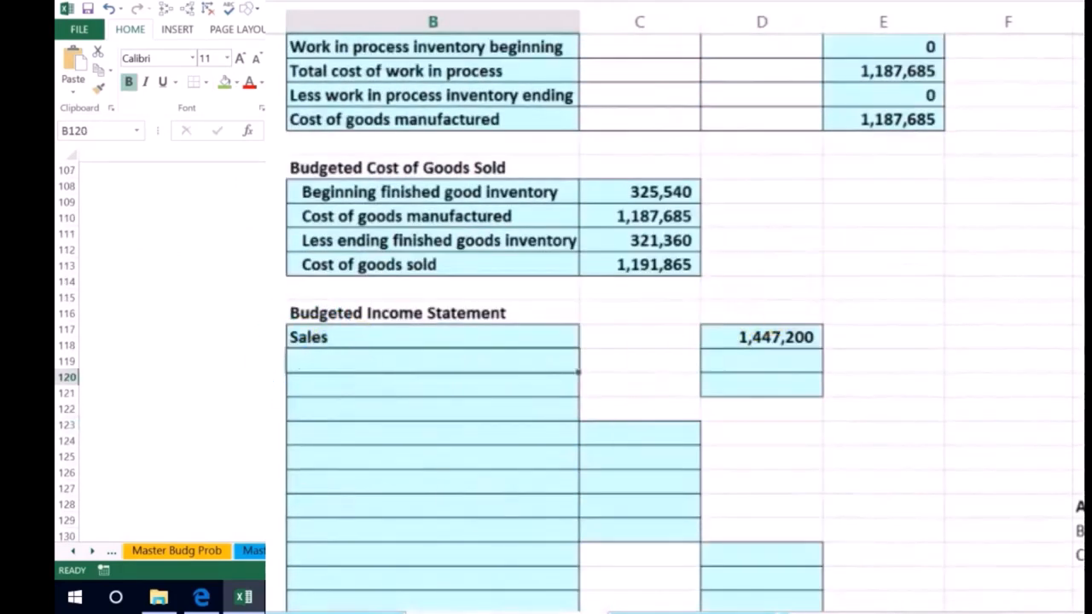
type("=")
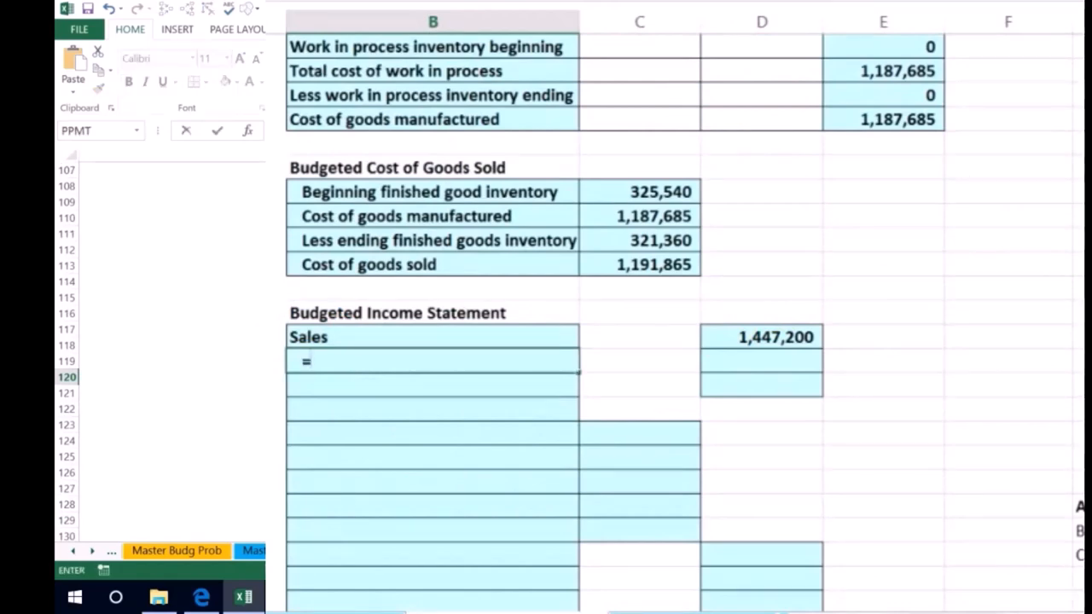
type("Cost of goods sold")
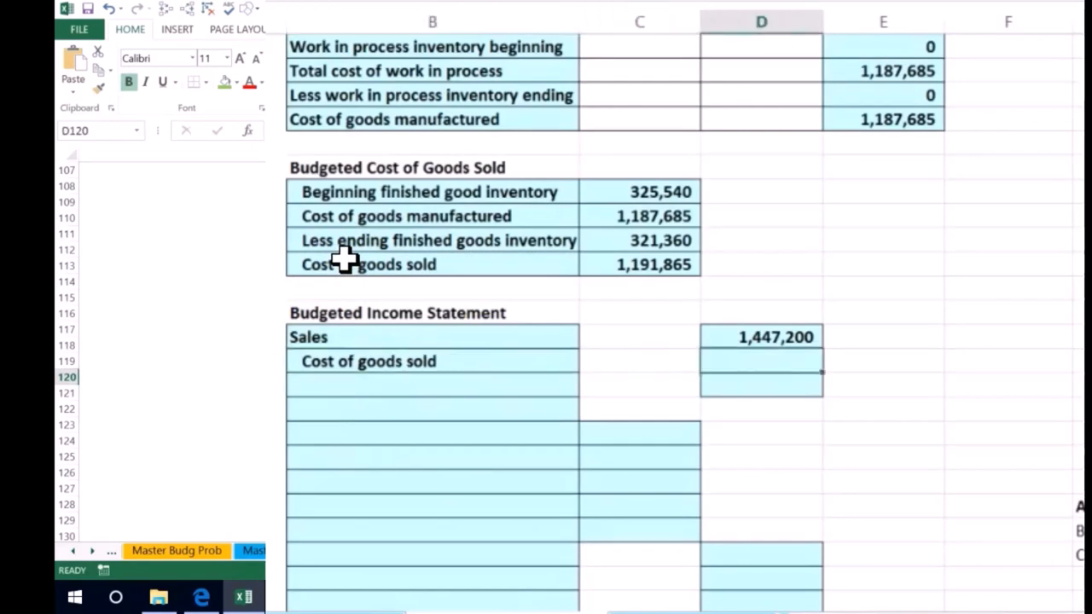
scroll("down", 3)
type("=C116")
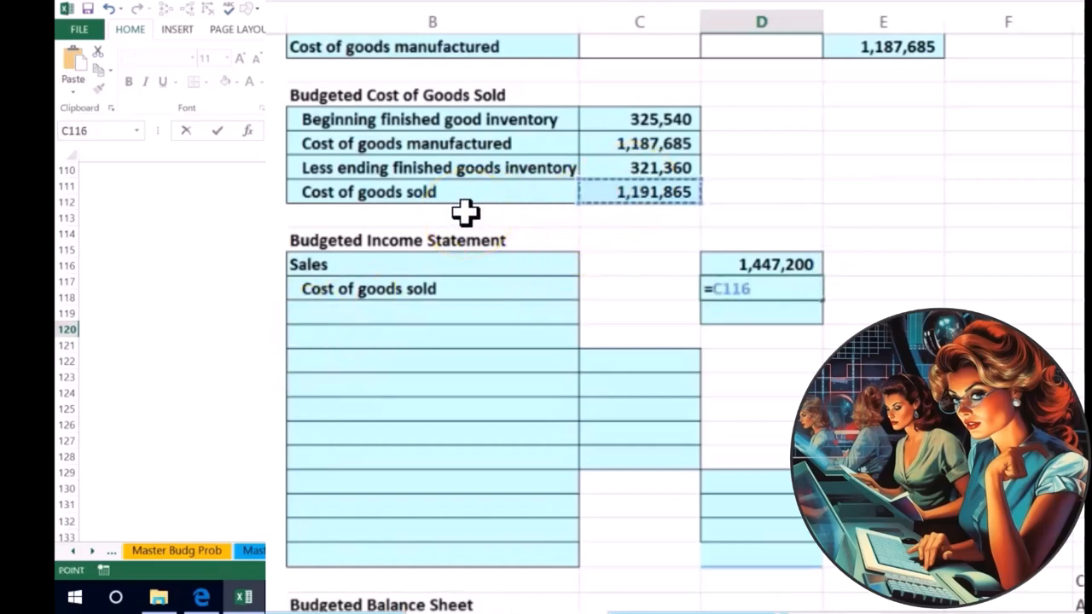
key("Enter")
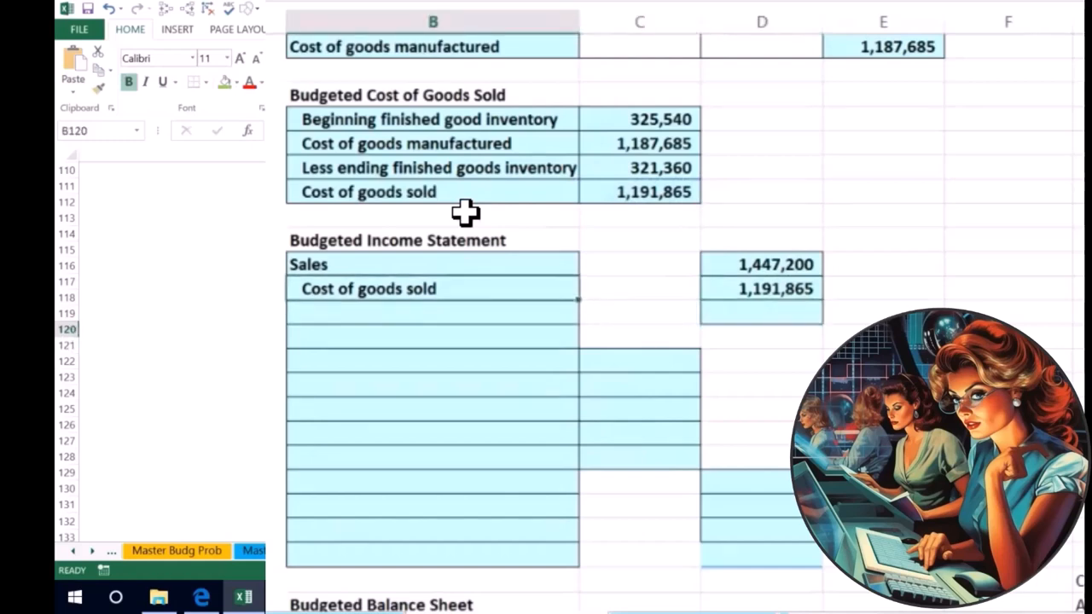
type("Gro")
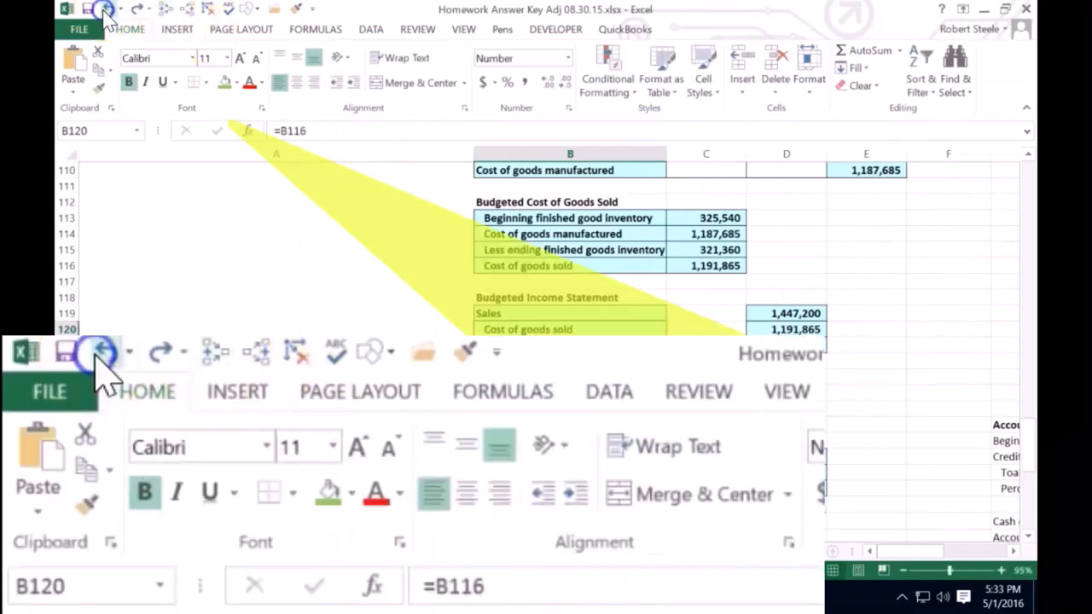
Label the Gross profit row and start its formula, sales minus cost of goods sold (255,335)
type("Grtoss profit")
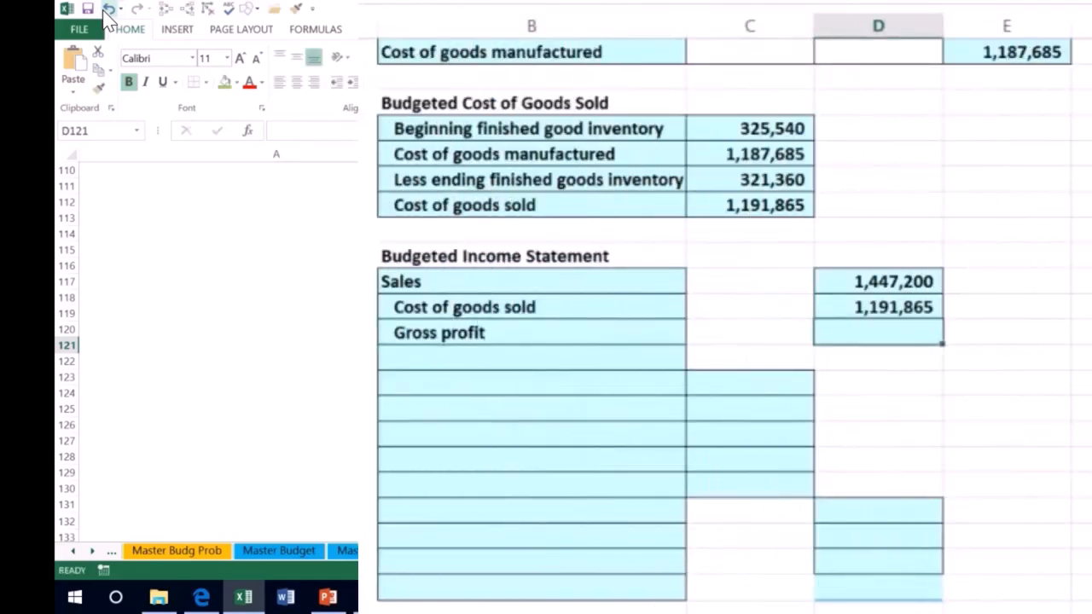
type("=")
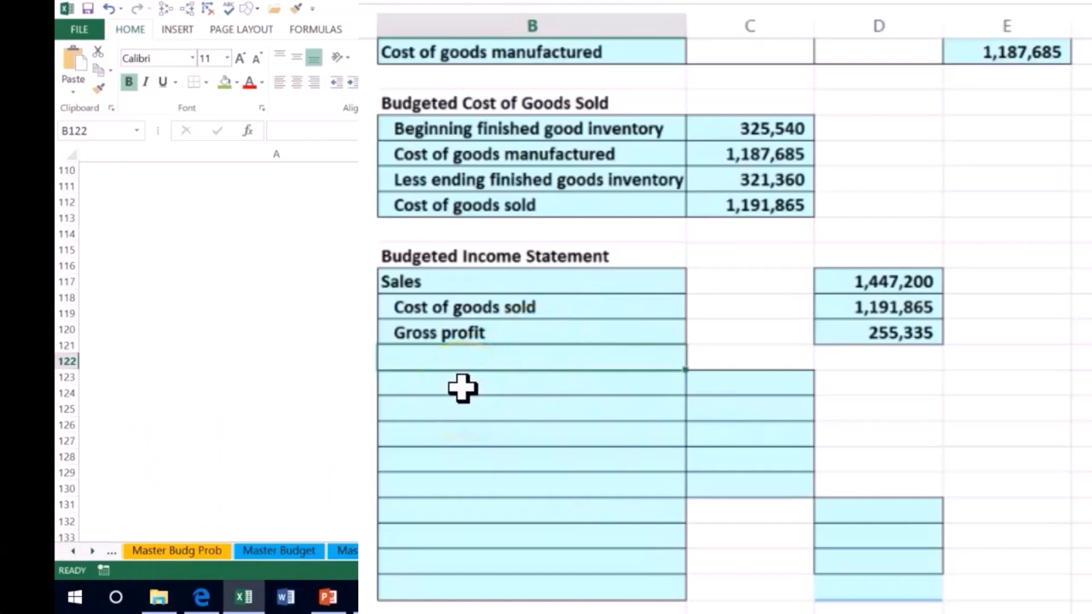
Type the 'Operating expenses:' heading and a Sales commissions line beneath it
type("Operating ex")
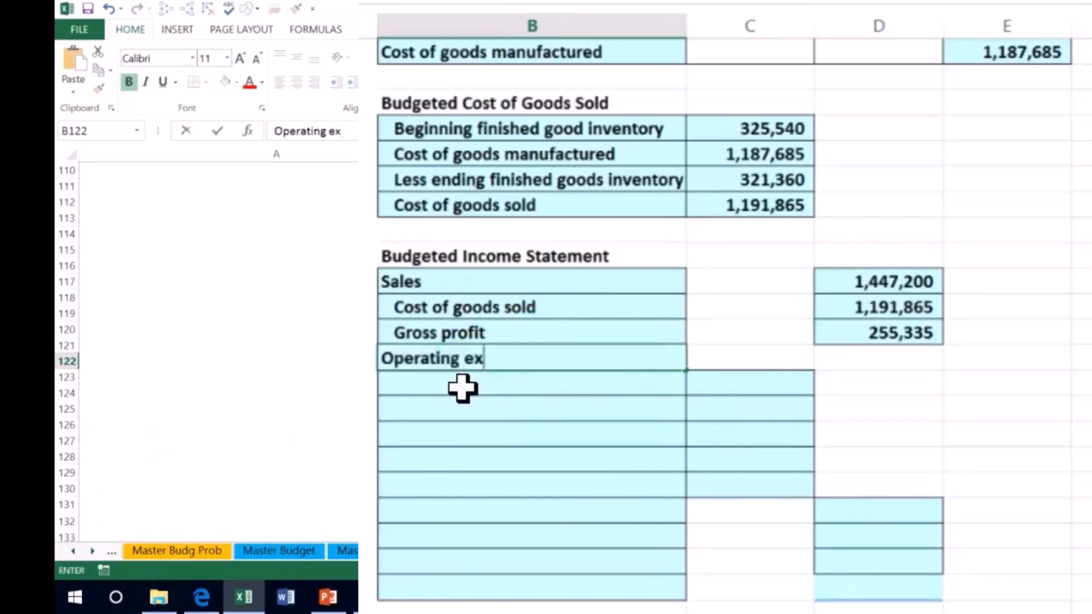
type("pen")
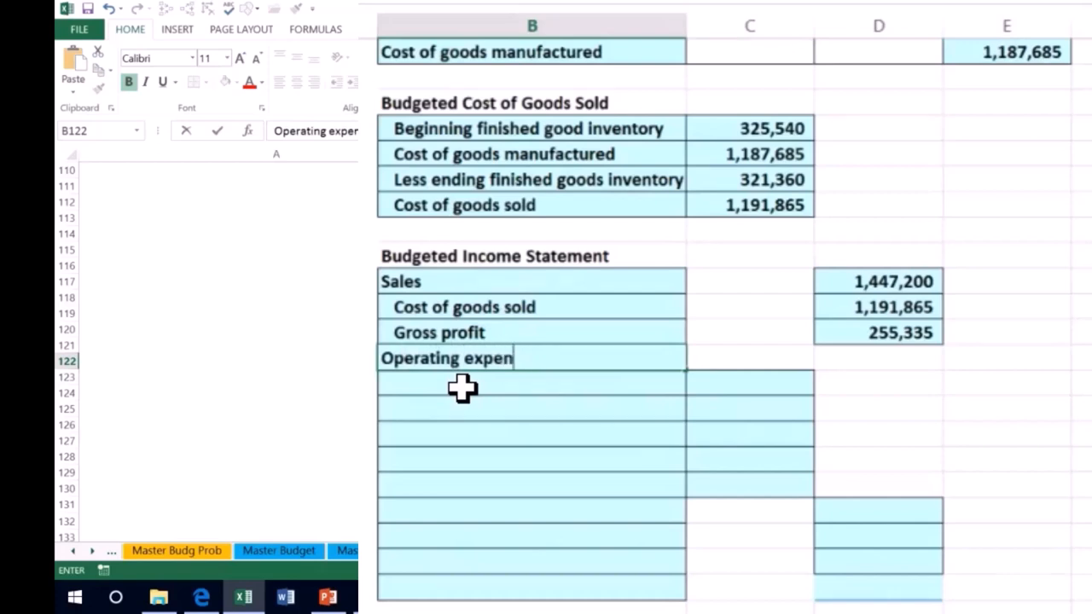
type("ses:")
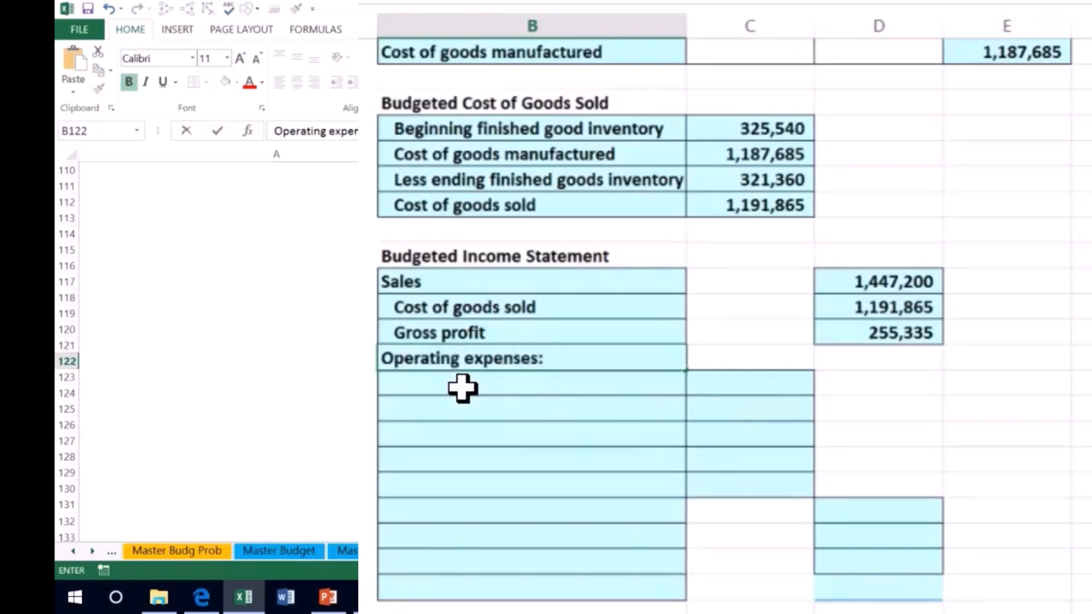
type("Sales")
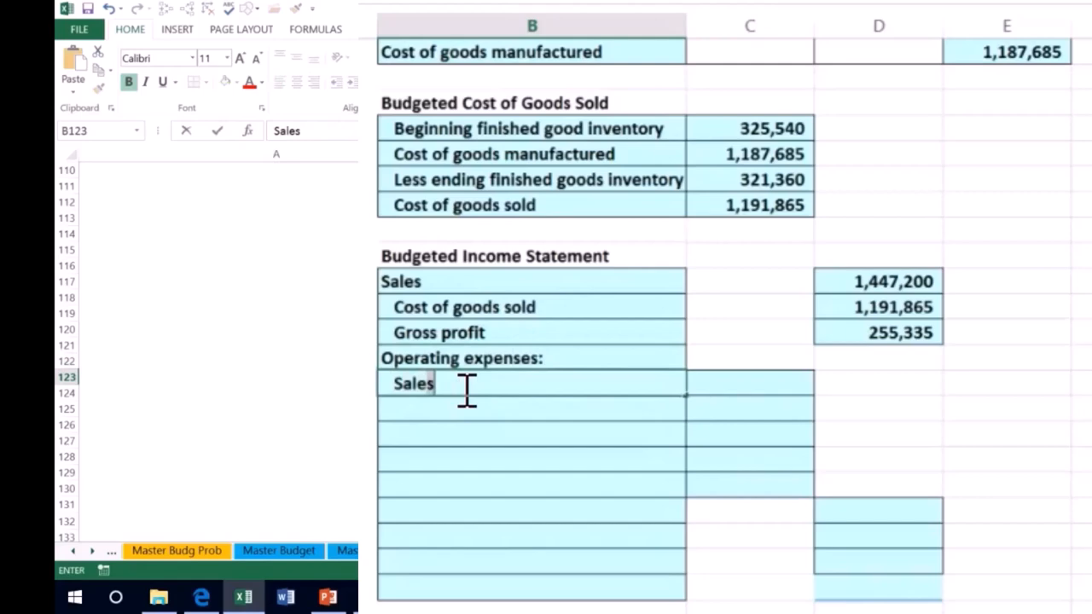
type("Sale commissio")
left_click(311, 130)
type("=")
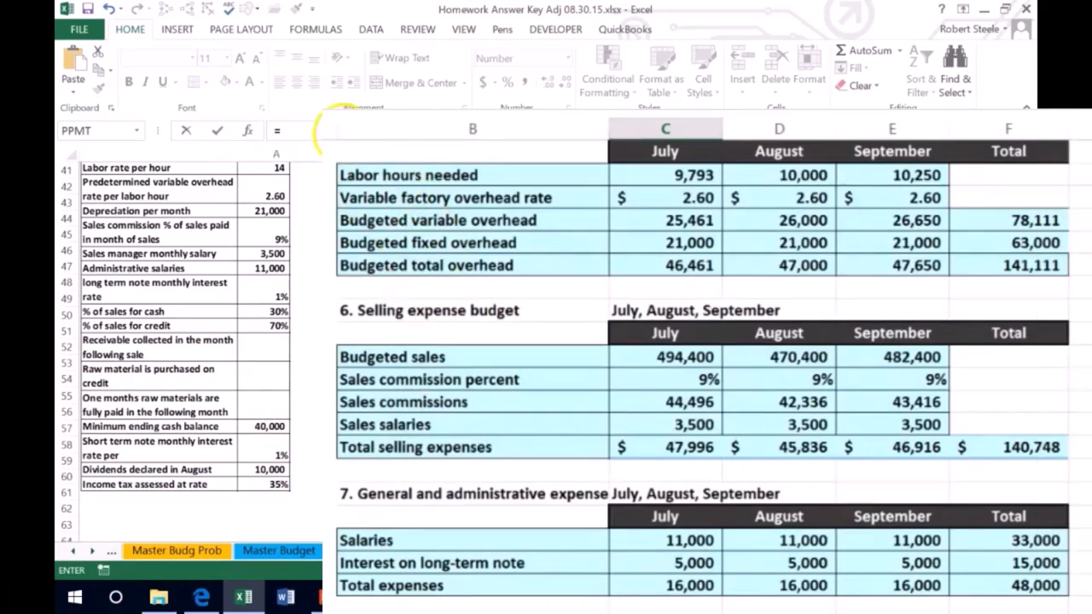
Sum the July and August sales commissions (44,496 and 42,336) from the selling expense budget
type("sum(")
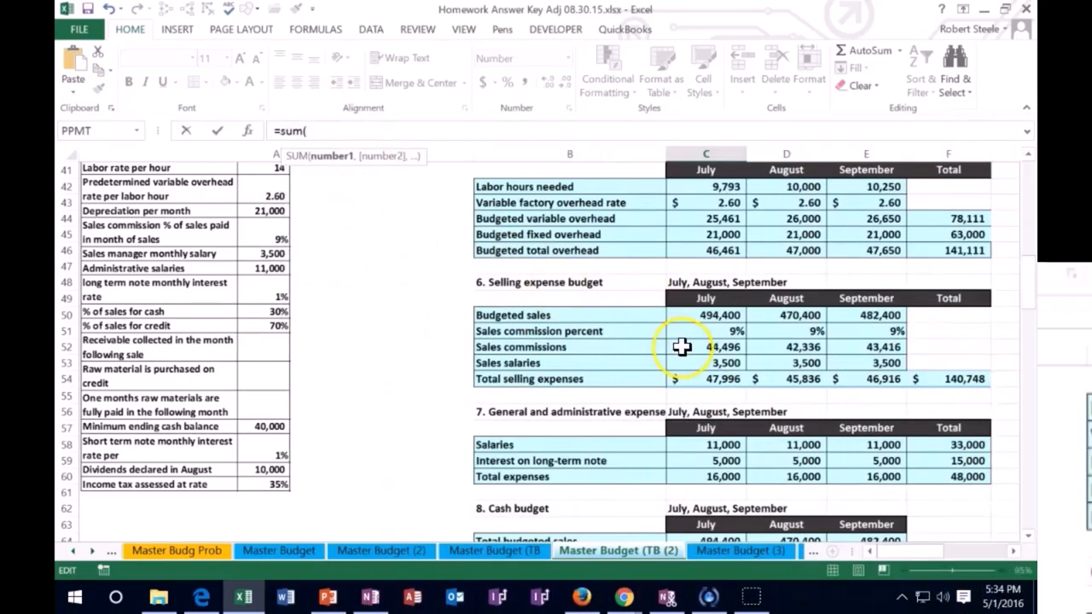
left_click_drag(705, 346, 785, 346)
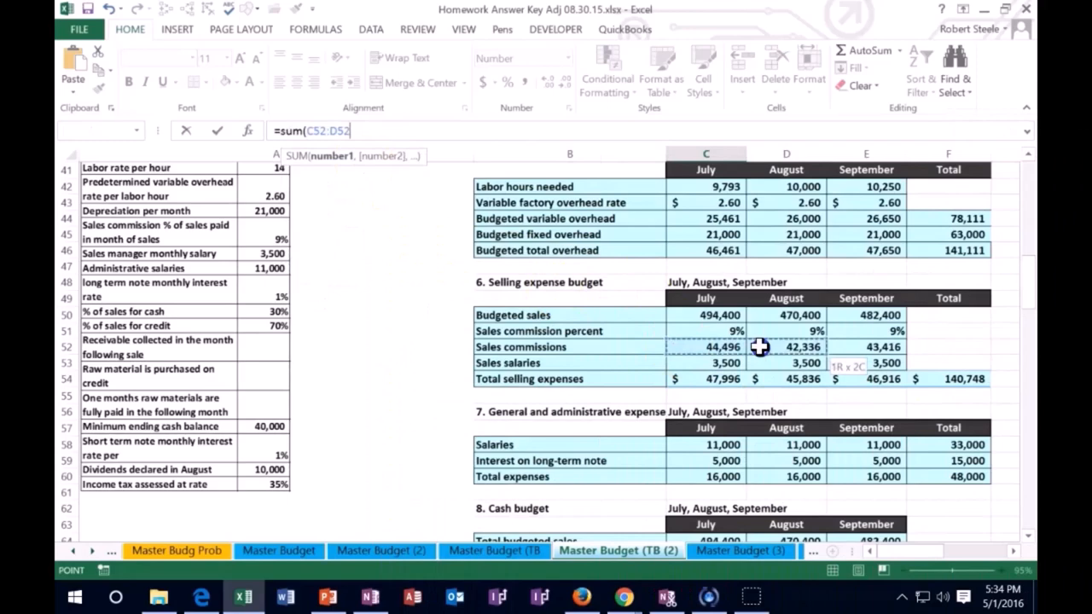